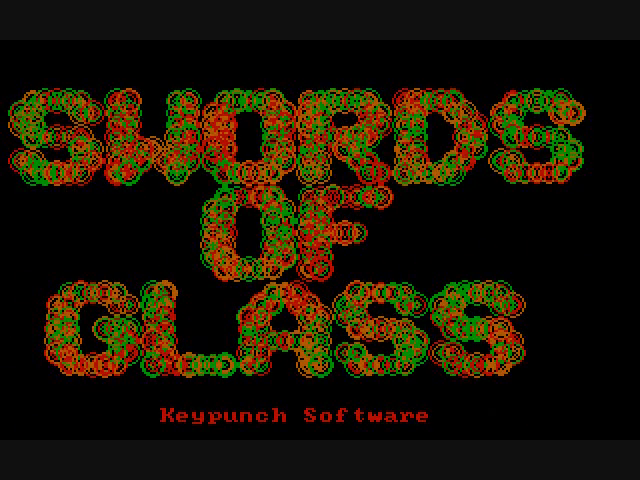
Skip past the title screen to reach the character creation name prompt
key("enter")
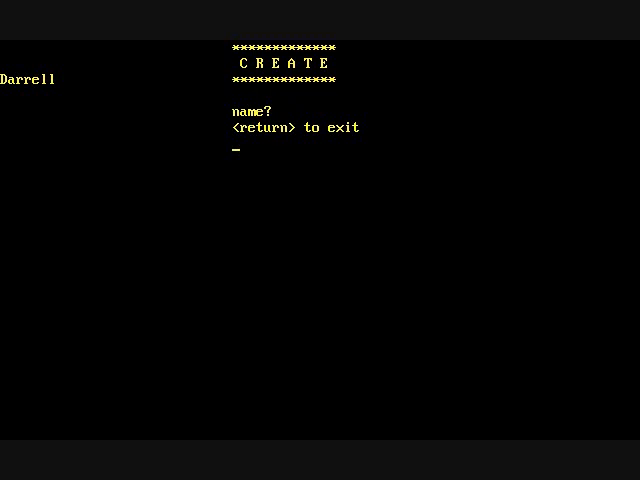
Name the new magician Merlin and leave the equipment shop to begin the adventure
type("Merl")
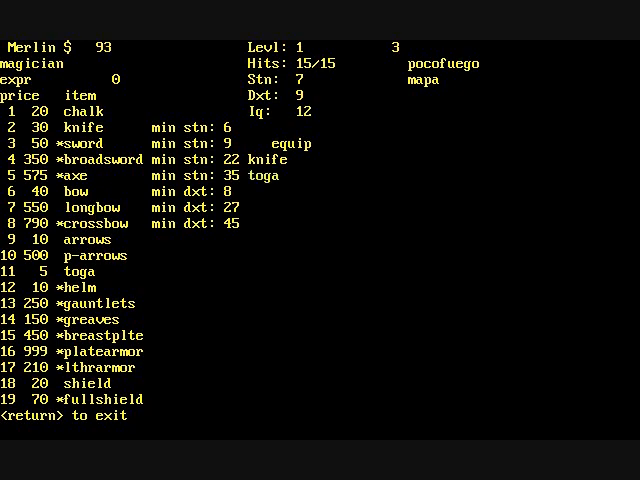
key("return")
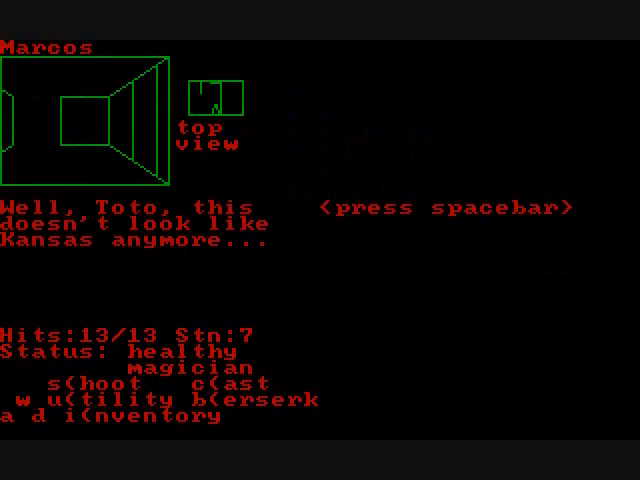
Dismiss the Kansas and great wealth messages while walking the dungeon corridors
key("space")
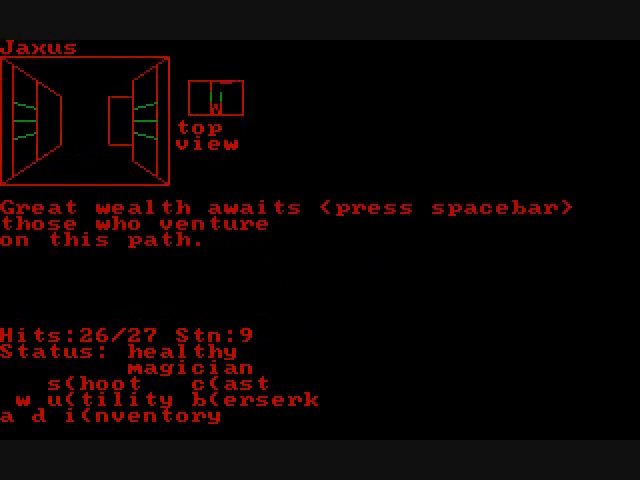
key("space")
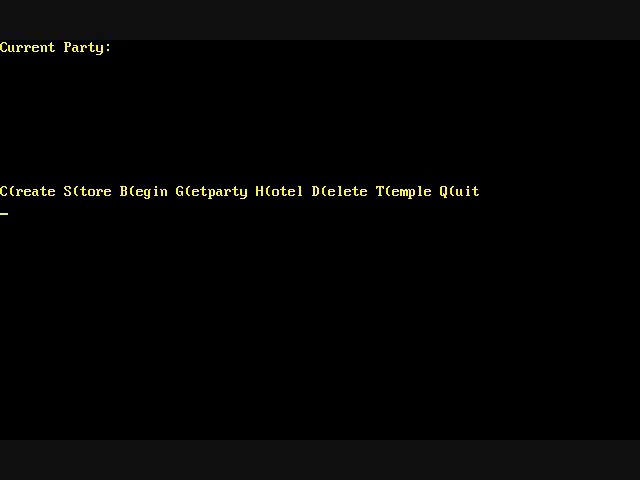
Add Darrell via Getparty, acknowledge his level-up and salud spell, and head to the temple
type("Darrell")
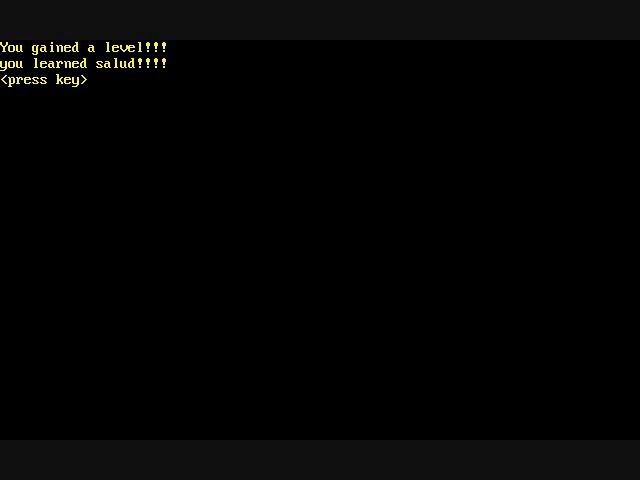
key("enter")
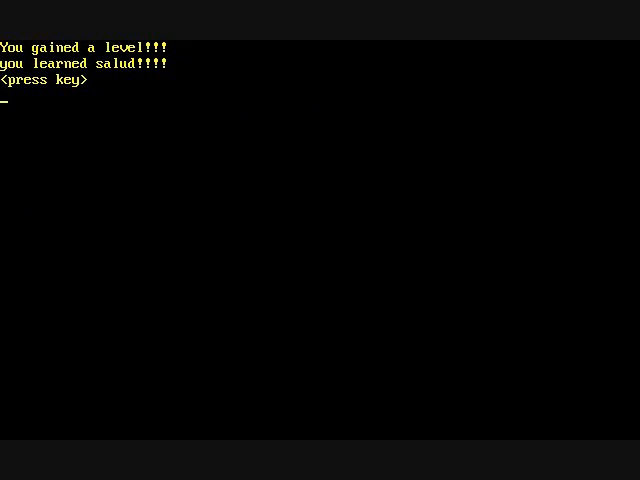
key("enter")
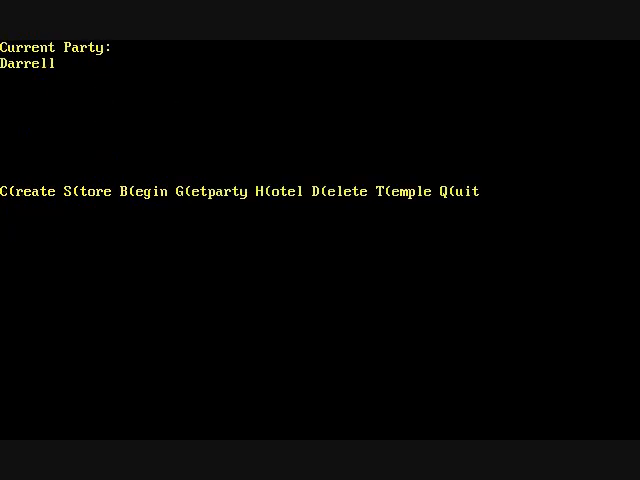
key("t")
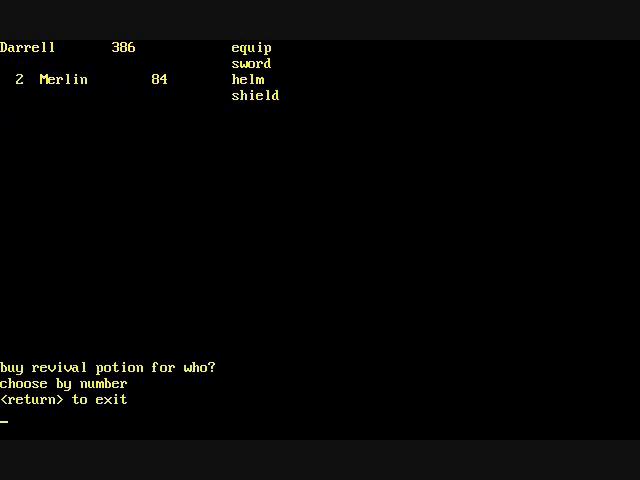
Buy a revival potion for Merlin with option 2 and leave the temple after the blessing
type("2")
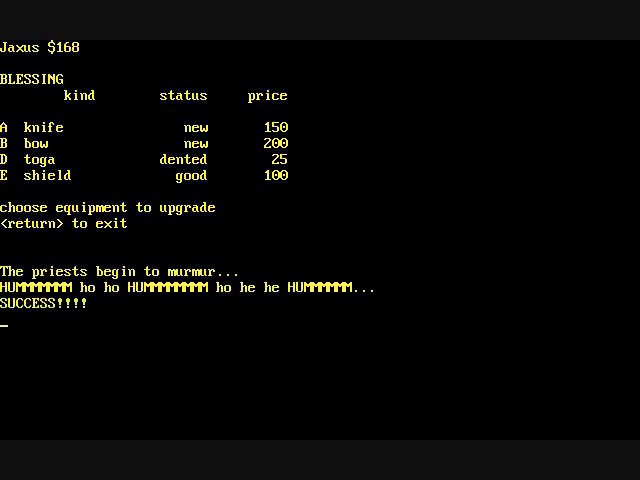
key("return")
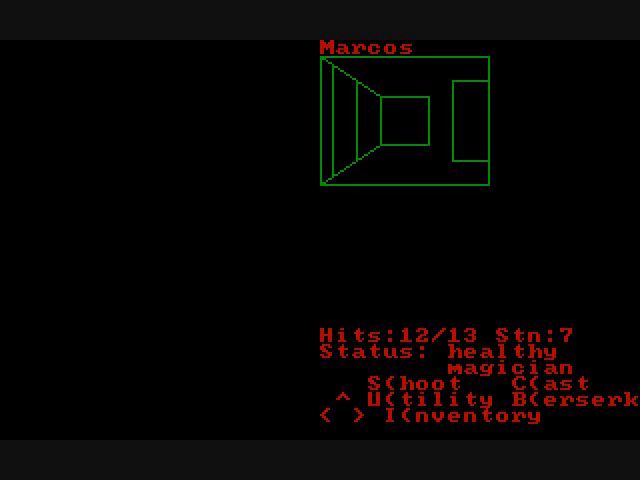
Walk Marcos further along the dungeon corridor
key("space")
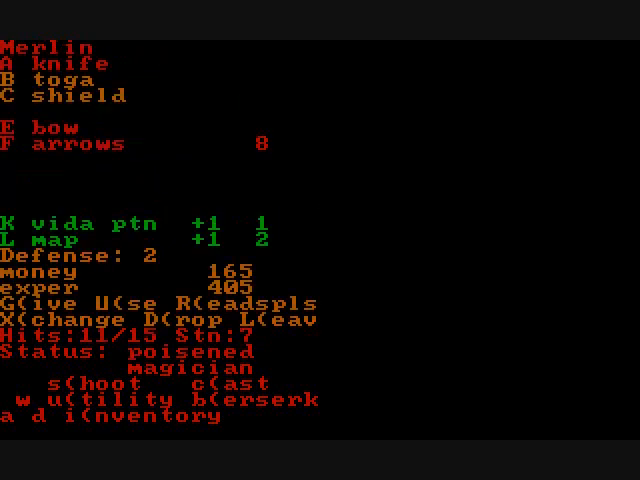
Close Merlin's inventory showing knife, toga, shield, bow, arrows, potions and map
key("u")
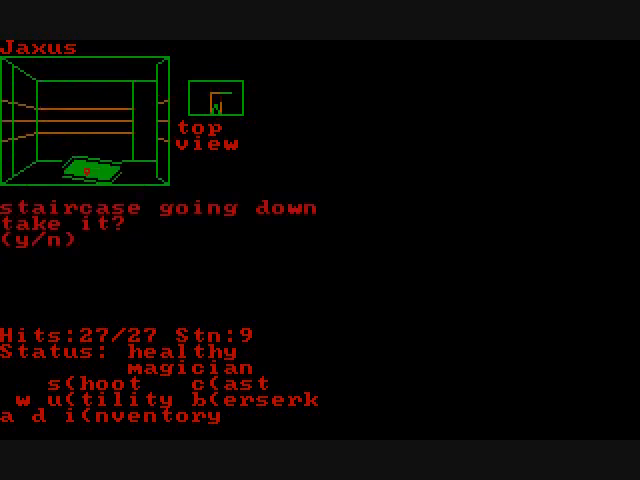
Take the staircase down, win the 140-experience fight and start casting a spell
key("y")
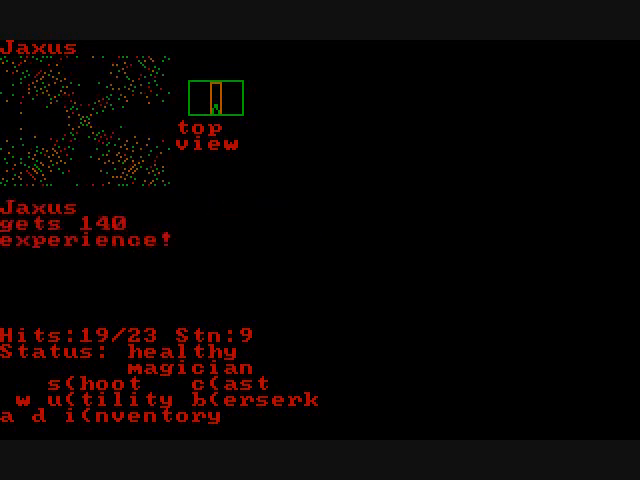
key("c")
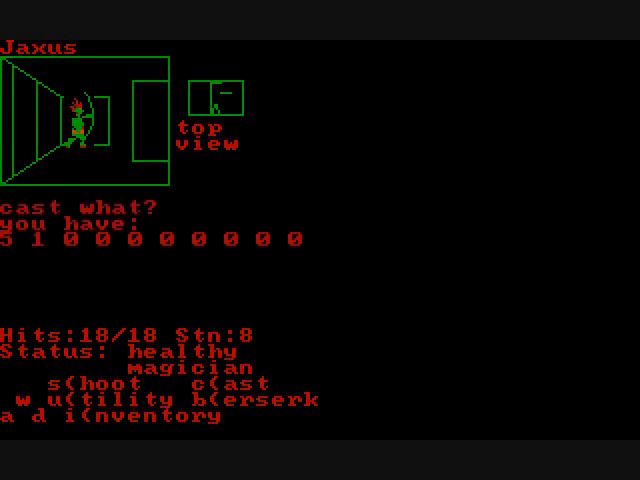